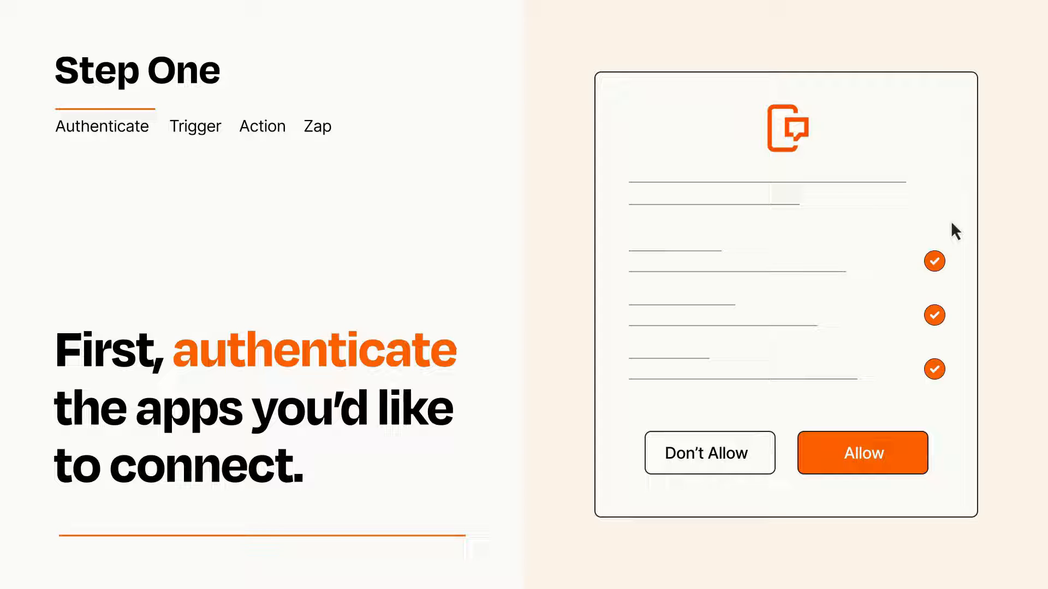
pyautogui.moveTo(923, 489)
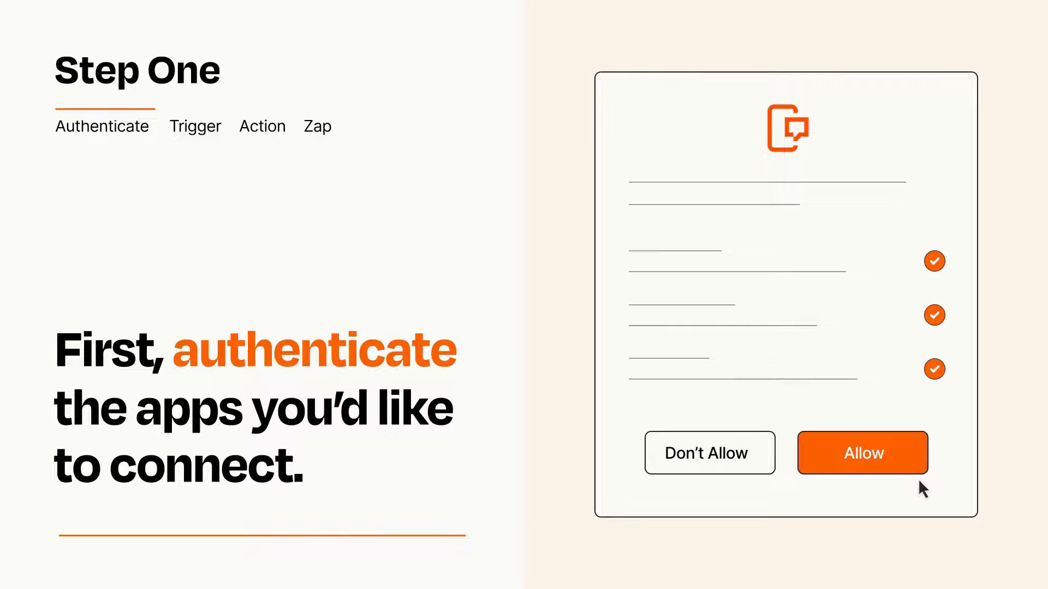
# Allow the connected app access on the authorization dialog.
pyautogui.click(862, 453)
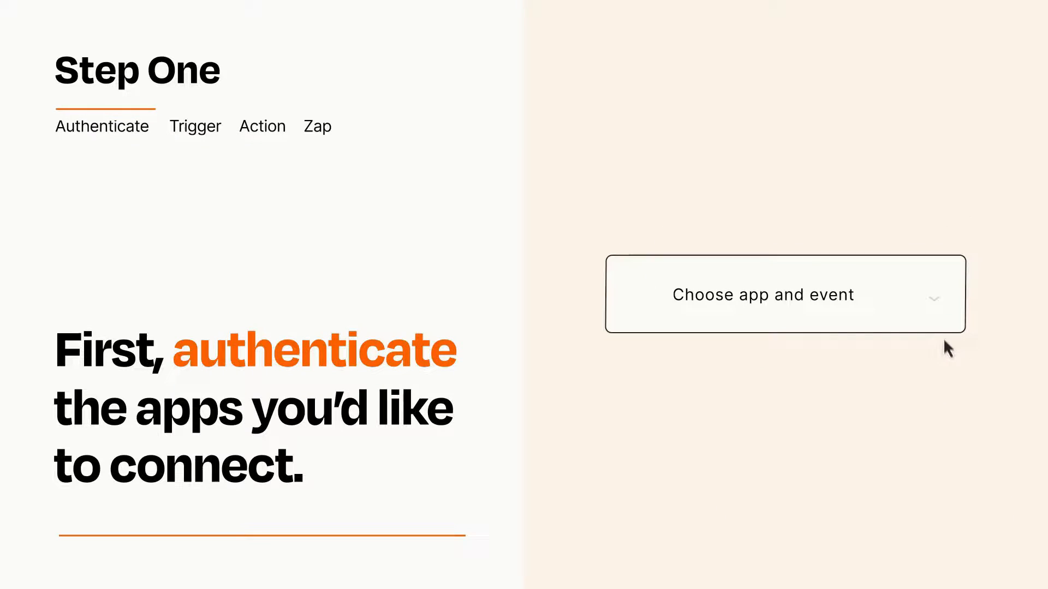
# Pick User Tweet from the 'Choose app and event' list and confirm it as trigger.
pyautogui.click(763, 294)
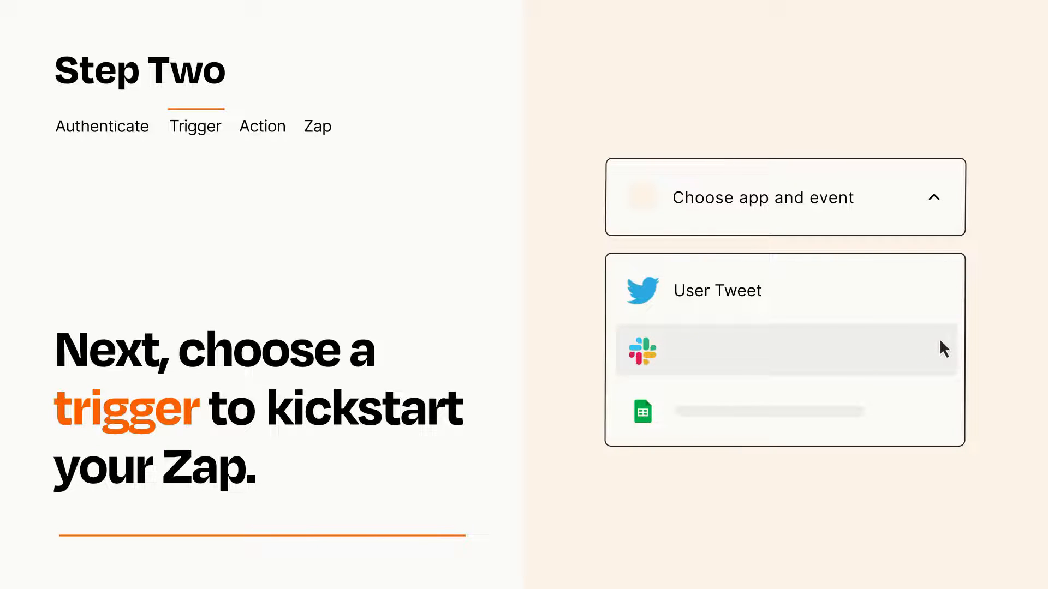
pyautogui.moveTo(942, 417)
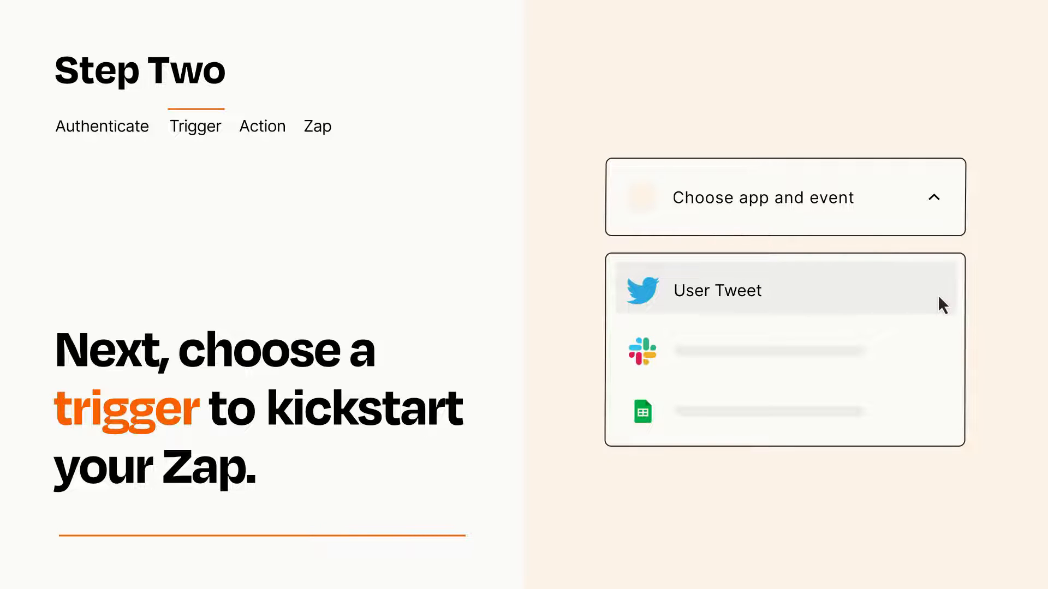
pyautogui.click(717, 290)
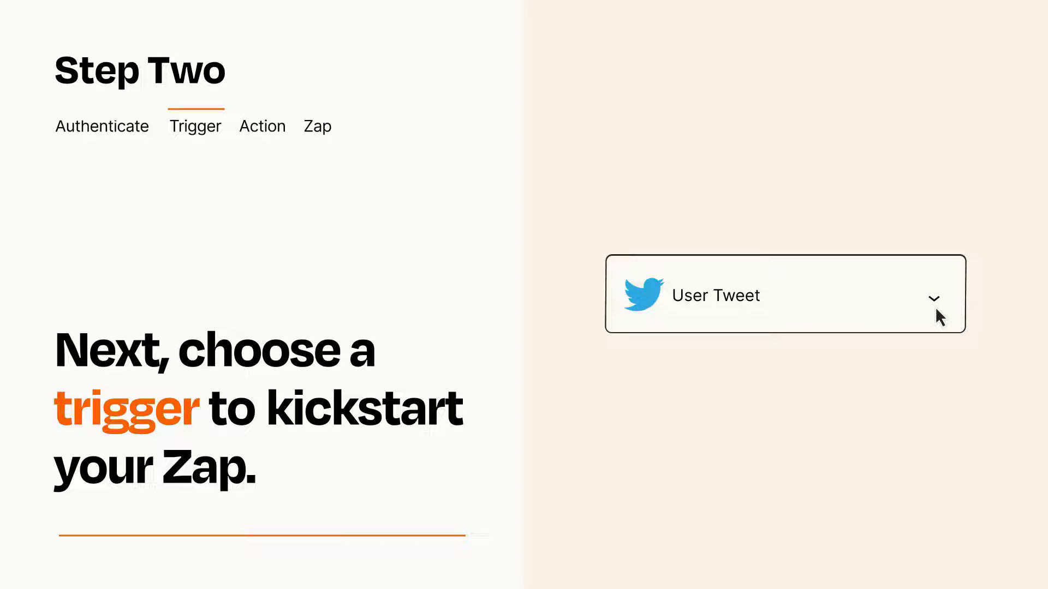
pyautogui.moveTo(952, 311)
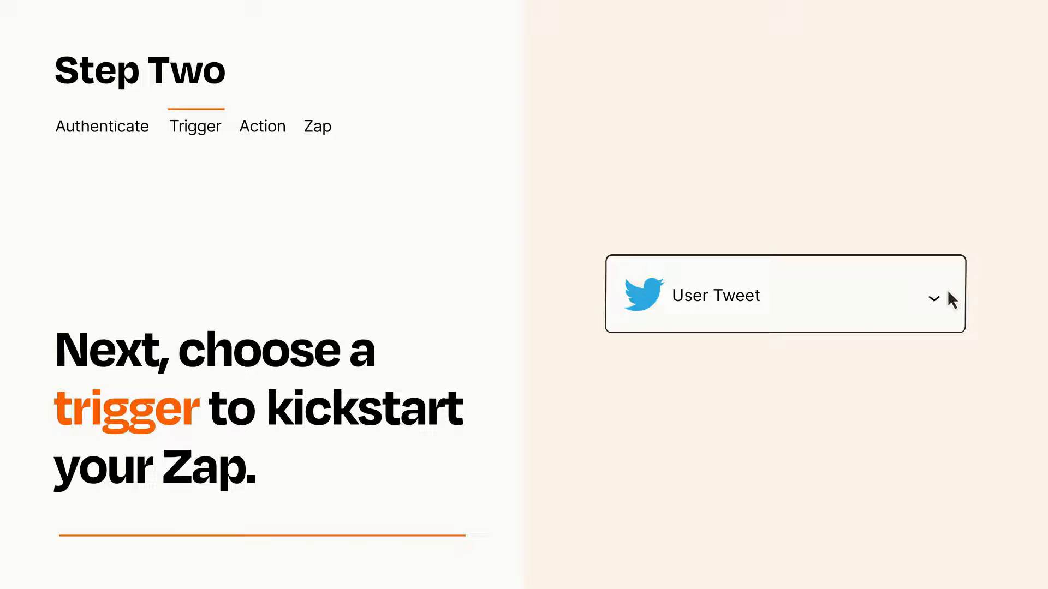
pyautogui.click(262, 126)
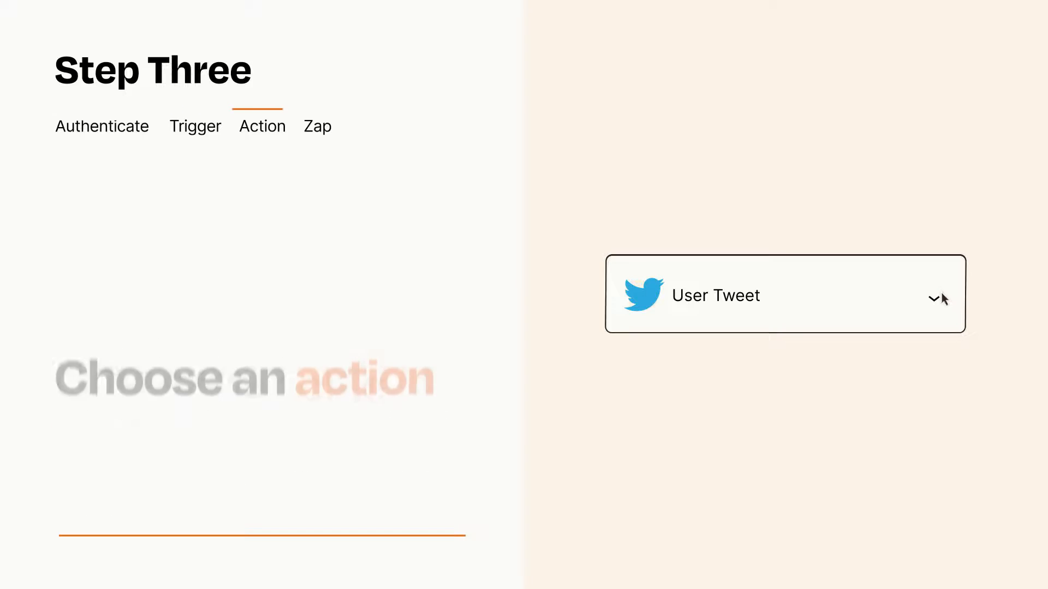
# Pick Send SMS from the action's 'Choose app and event' list.
pyautogui.click(785, 295)
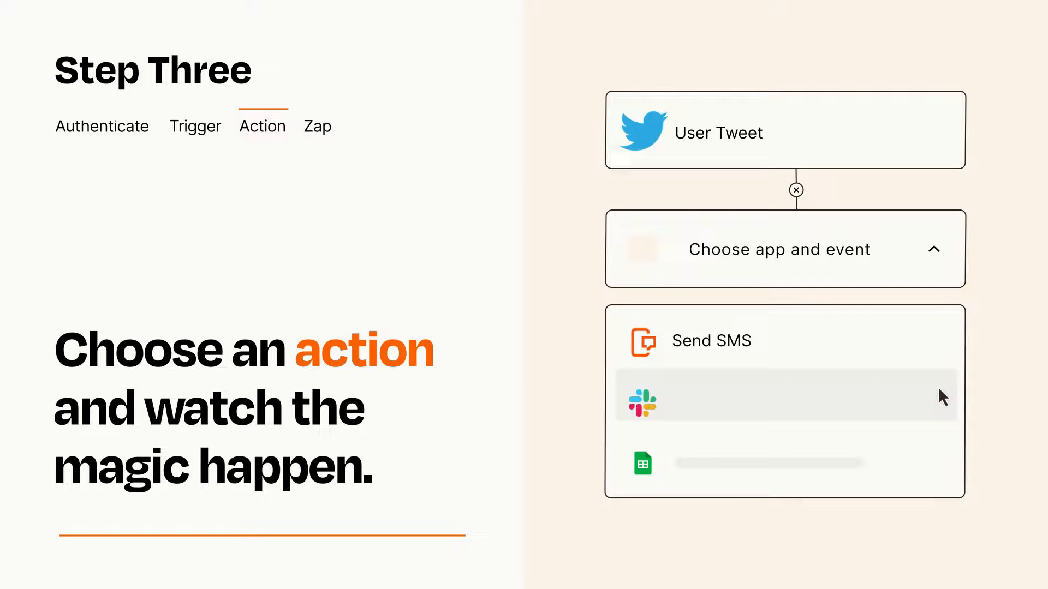
pyautogui.moveTo(942, 468)
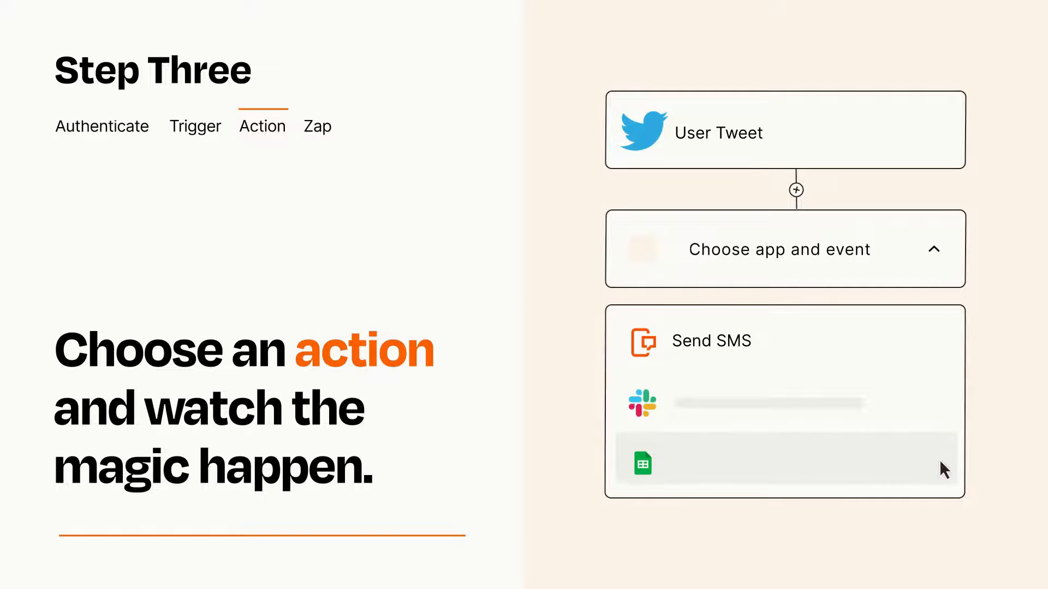
pyautogui.moveTo(944, 354)
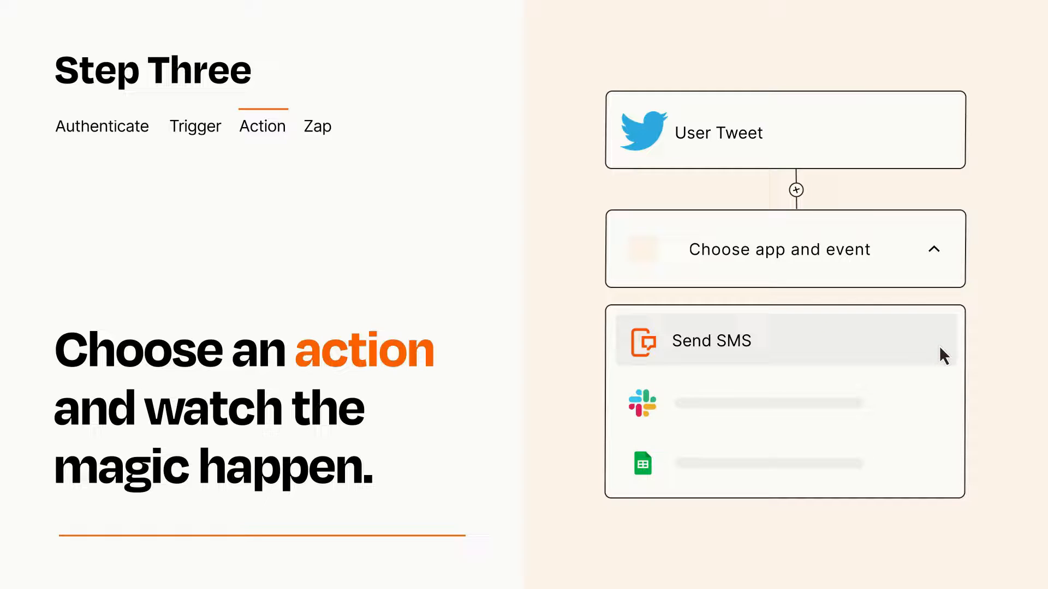
pyautogui.click(712, 340)
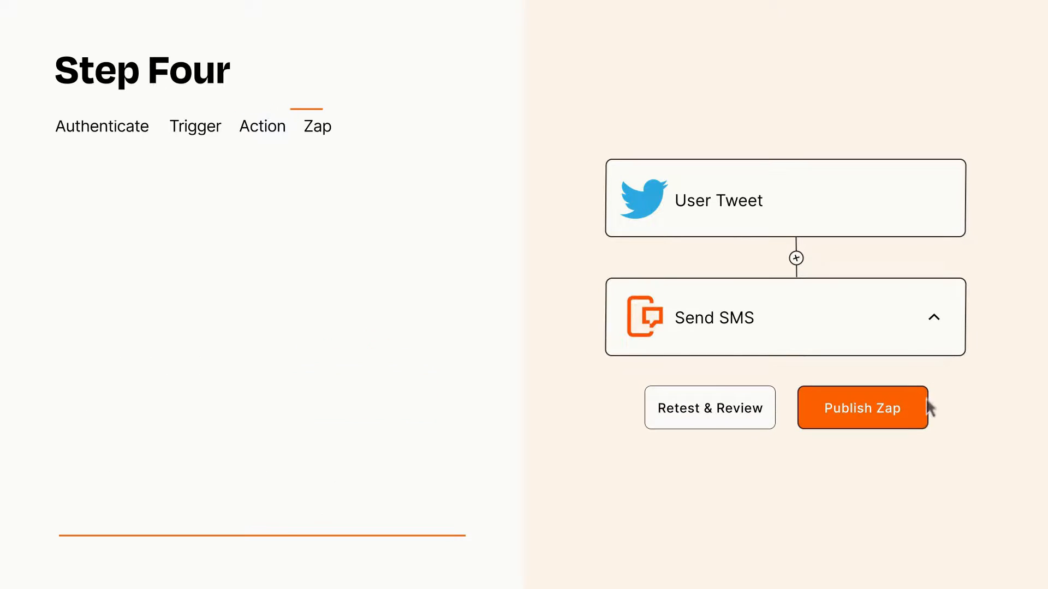
# Publish the User Tweet to Send SMS Zap and turn it on.
pyautogui.click(861, 408)
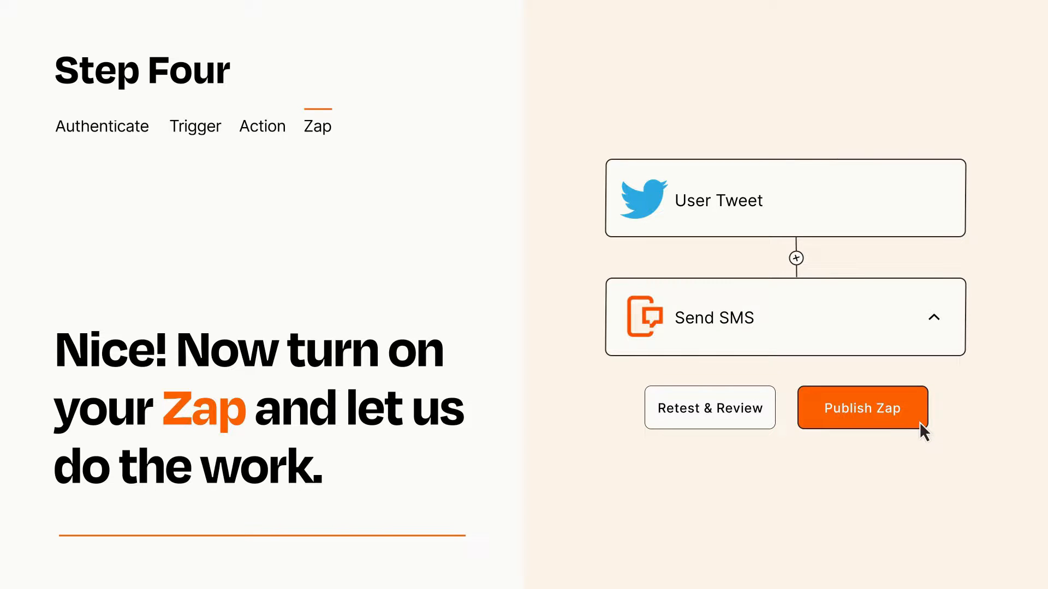
pyautogui.click(862, 408)
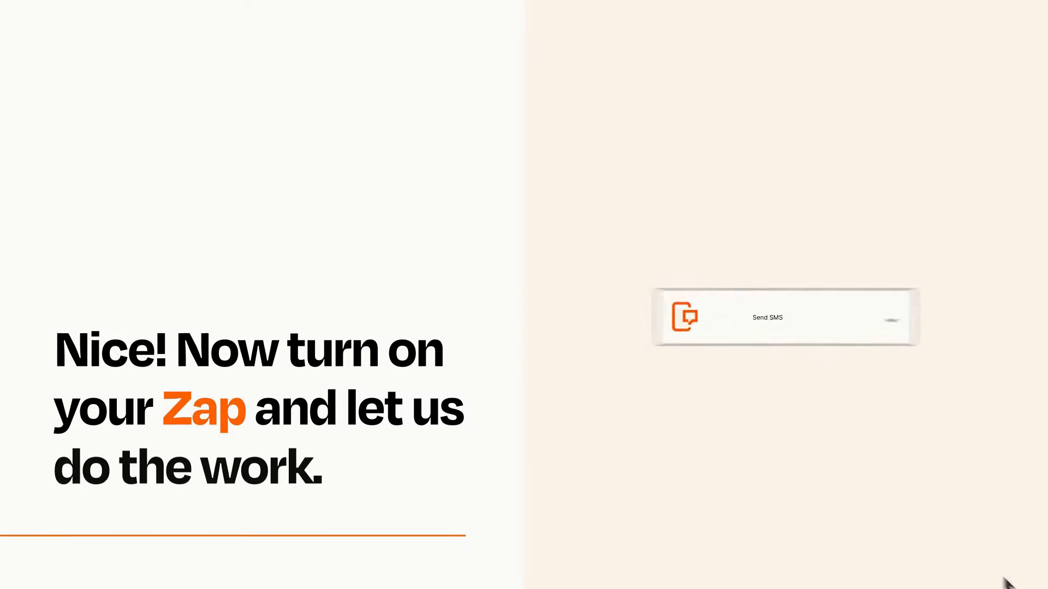